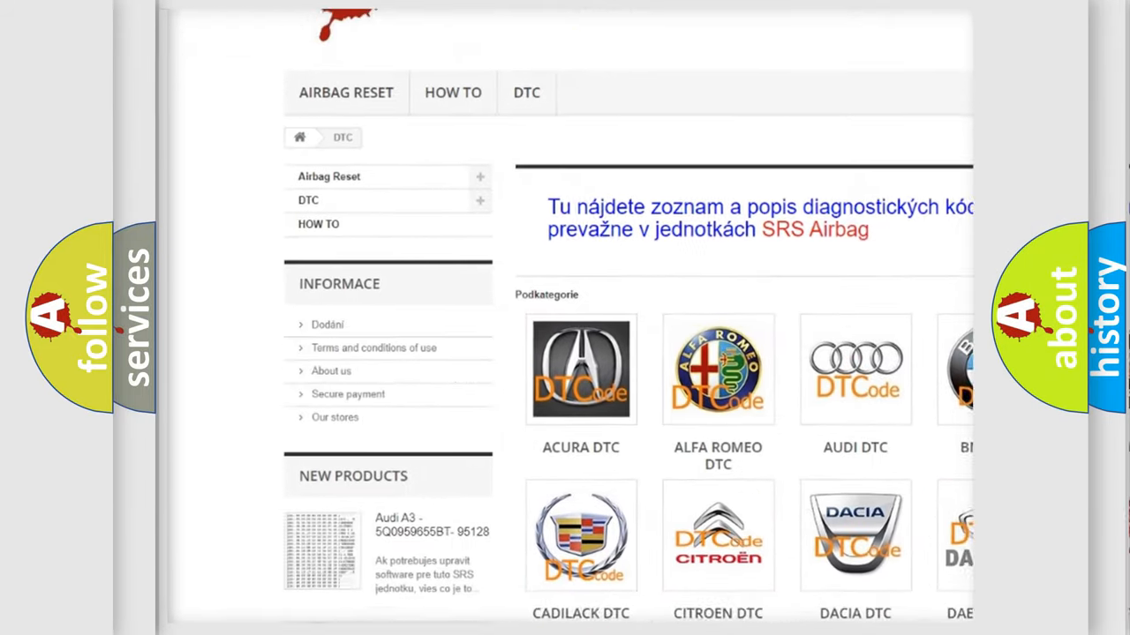
scroll(down, 3)
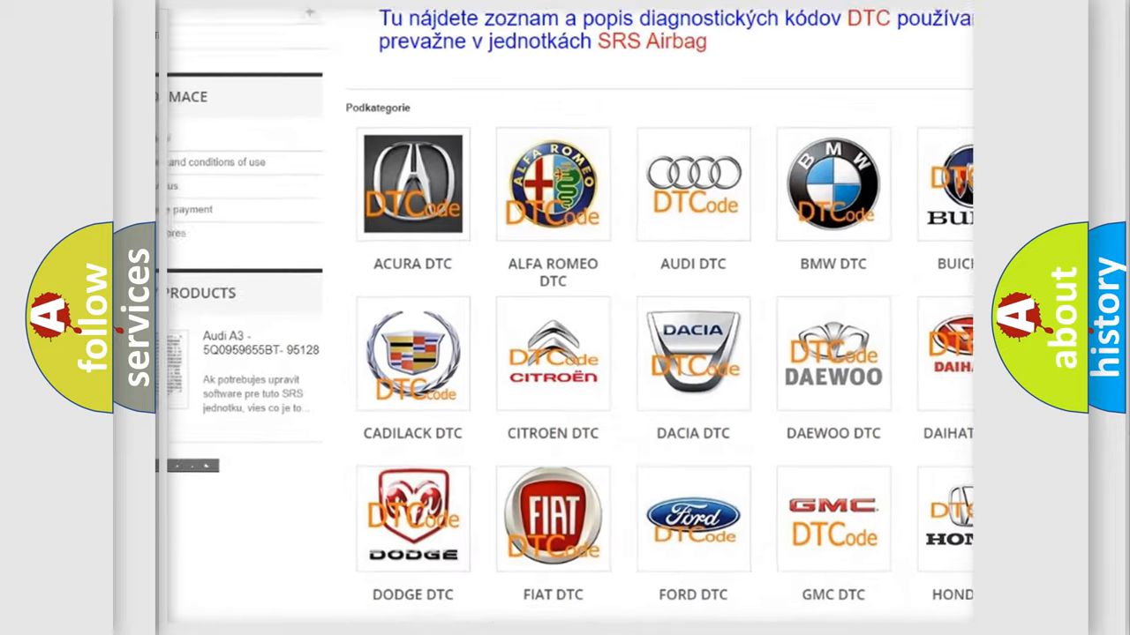
scroll(down, 3)
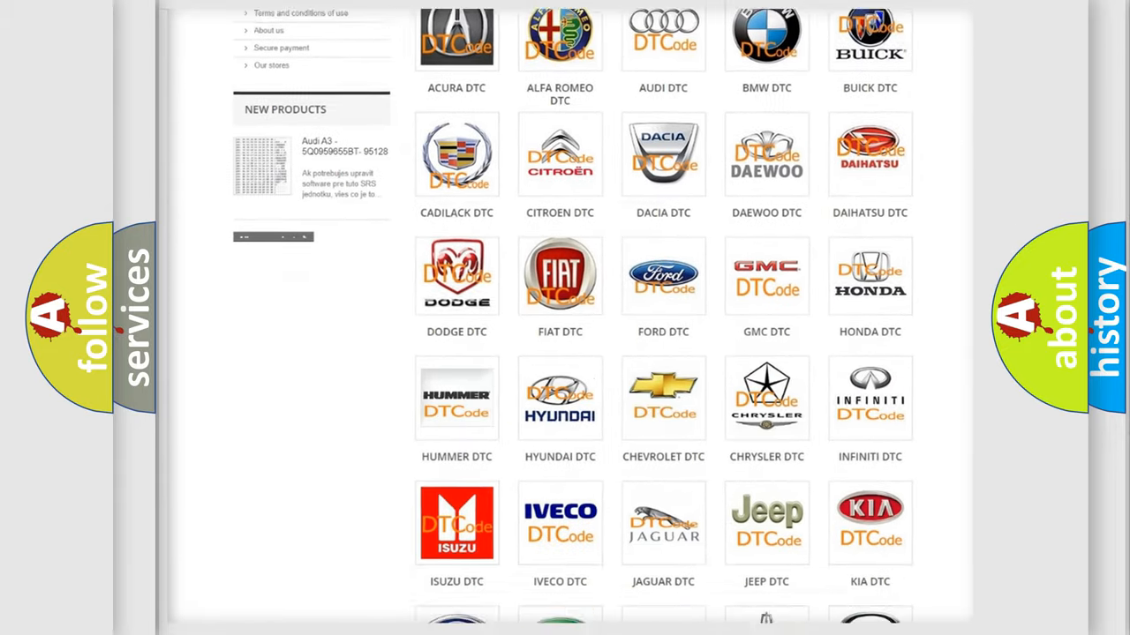
scroll(down, 3)
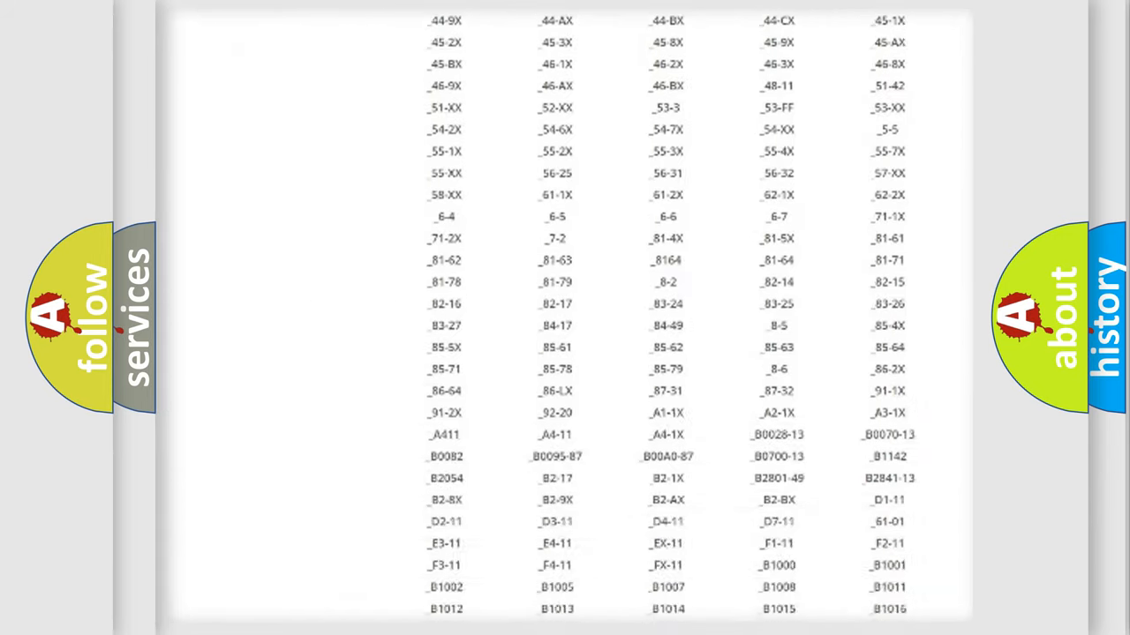
scroll(down, 3)
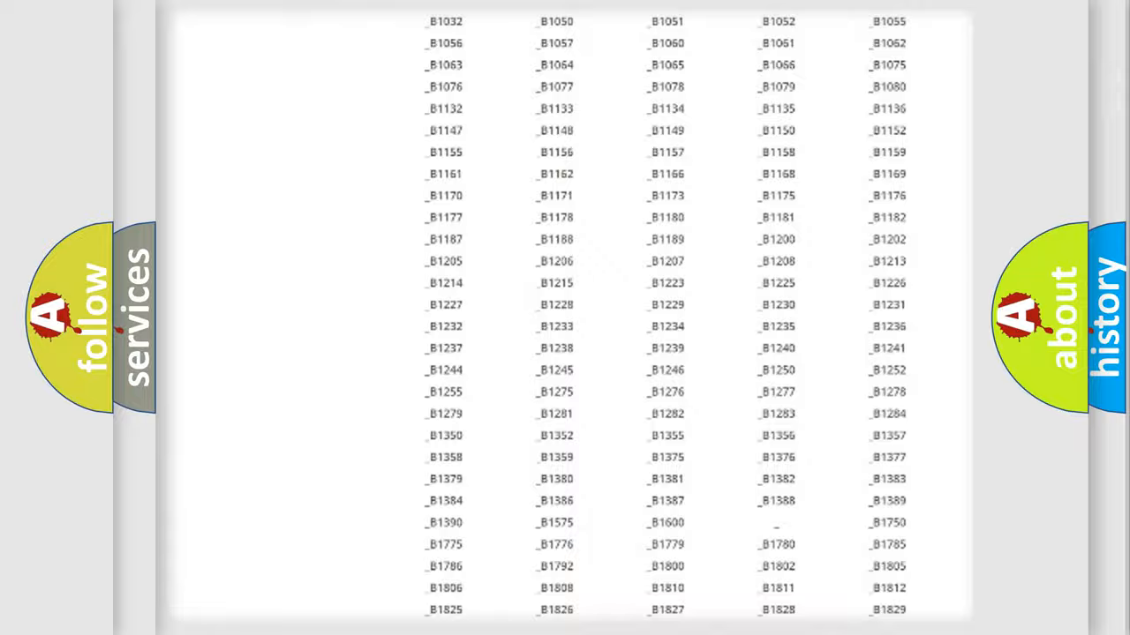